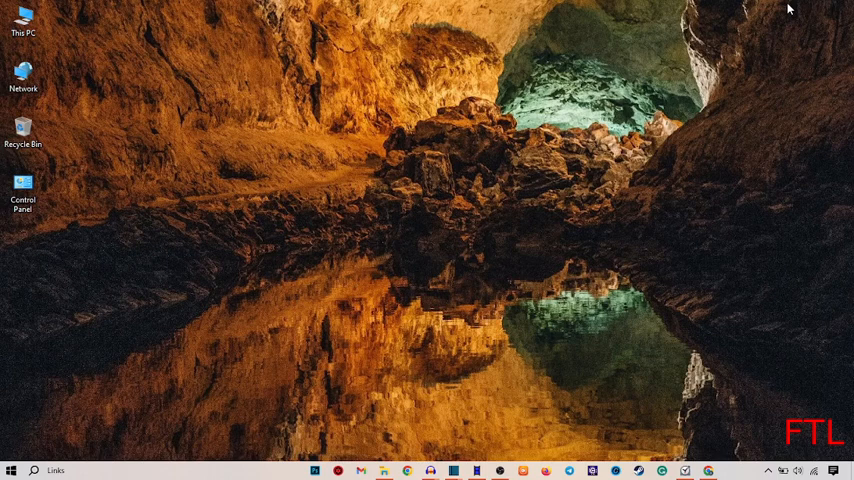
pyautogui.moveTo(720, 184)
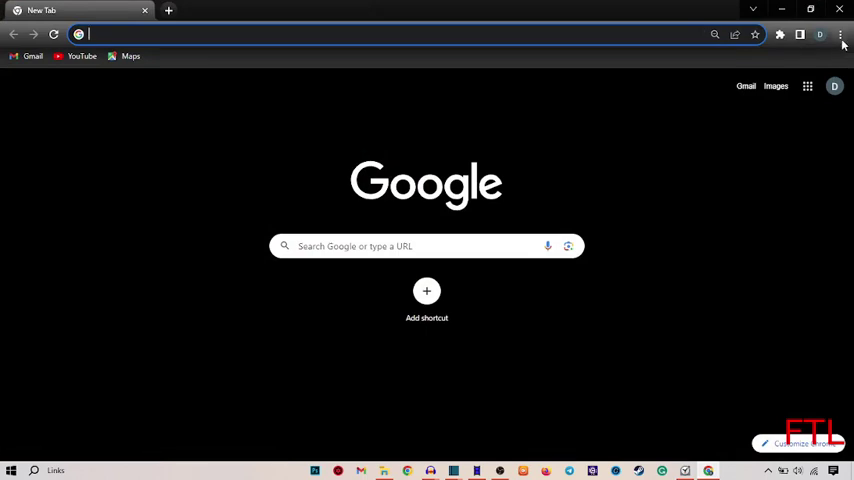
# Step: Open Chrome Settings from the three-dot main menu
pyautogui.click(840, 34)
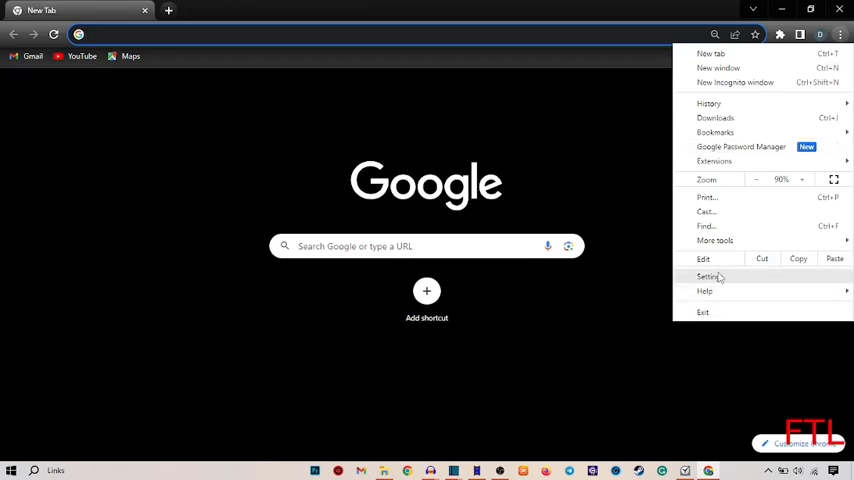
pyautogui.click(708, 276)
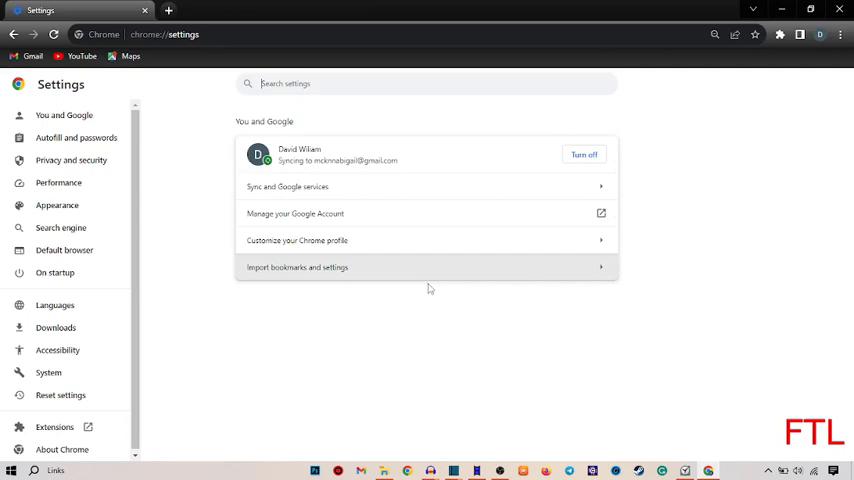
pyautogui.moveTo(72, 160)
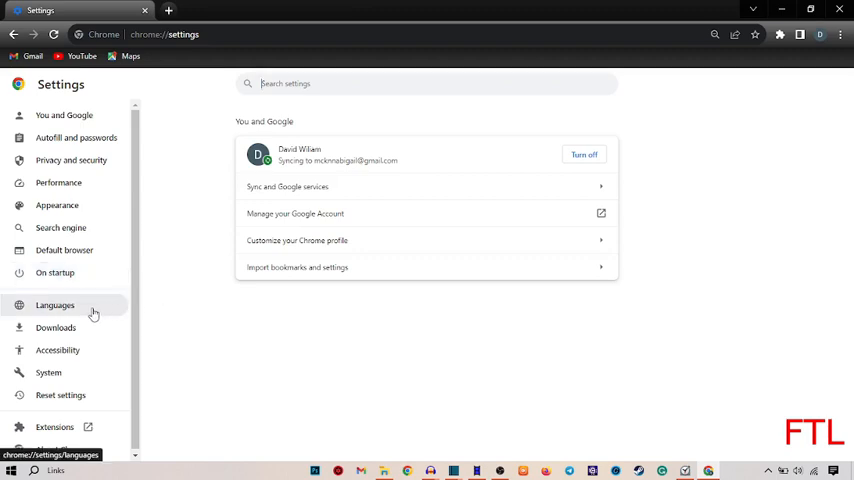
pyautogui.moveTo(80, 318)
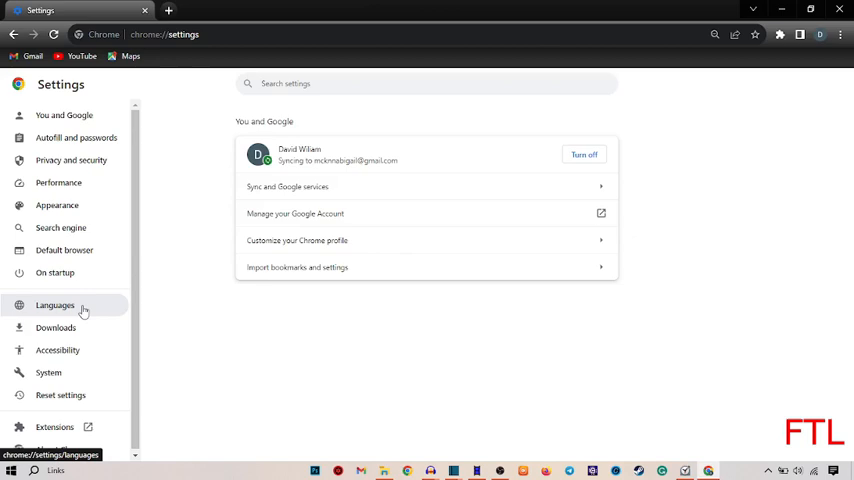
# Step: Go to the Languages section listing English (United States) and English
pyautogui.click(56, 304)
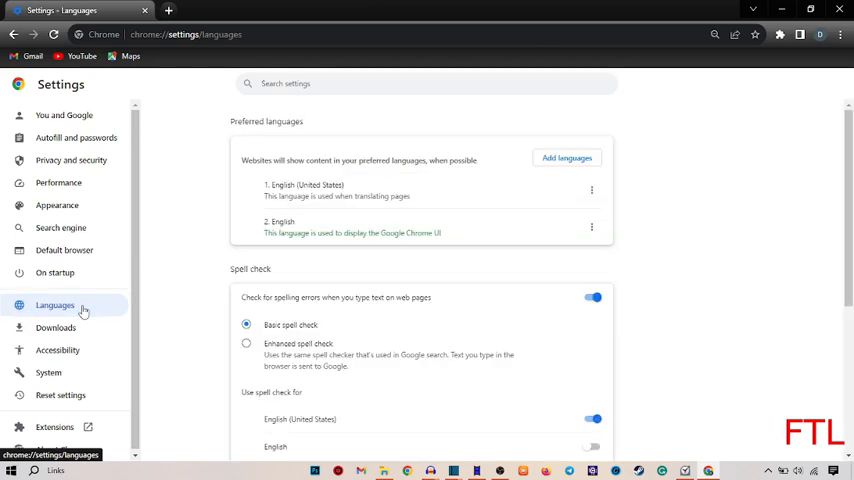
pyautogui.moveTo(788, 304)
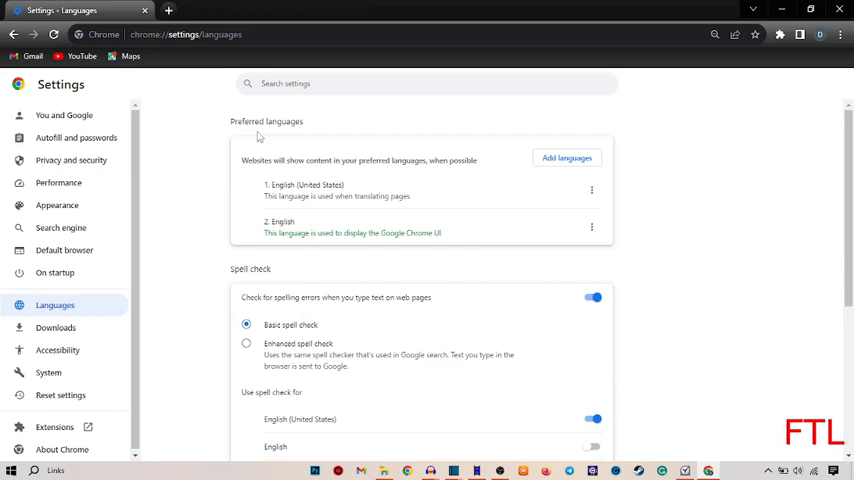
pyautogui.moveTo(294, 138)
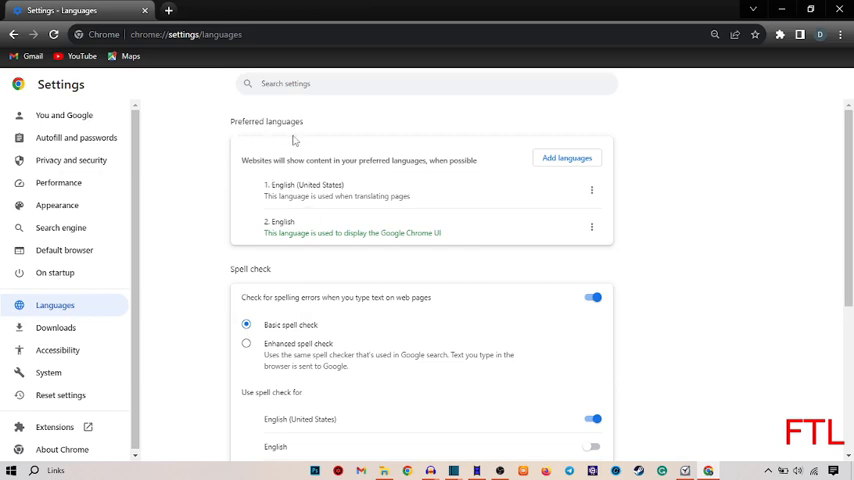
pyautogui.moveTo(536, 236)
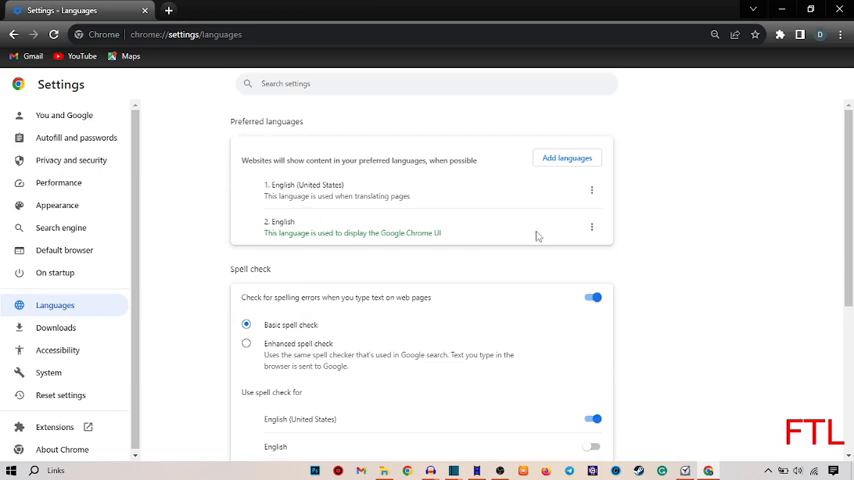
pyautogui.moveTo(570, 176)
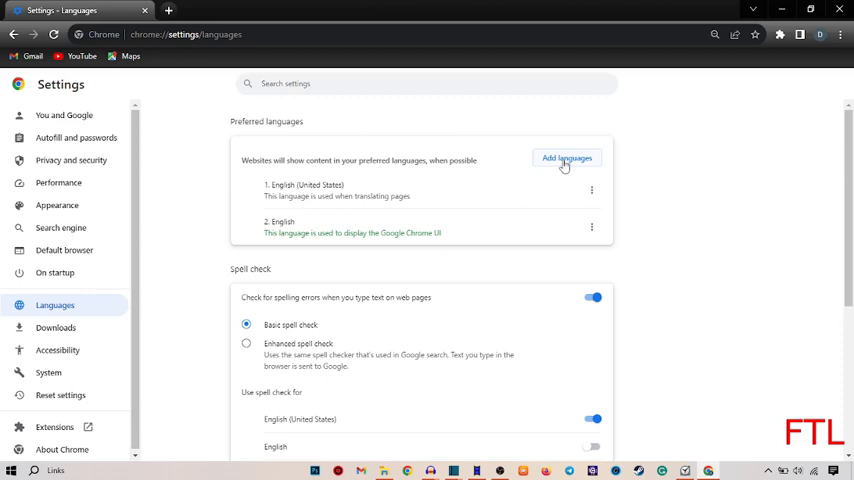
# Step: Search for 'urdu' and add Urdu as the third preferred language
pyautogui.click(568, 158)
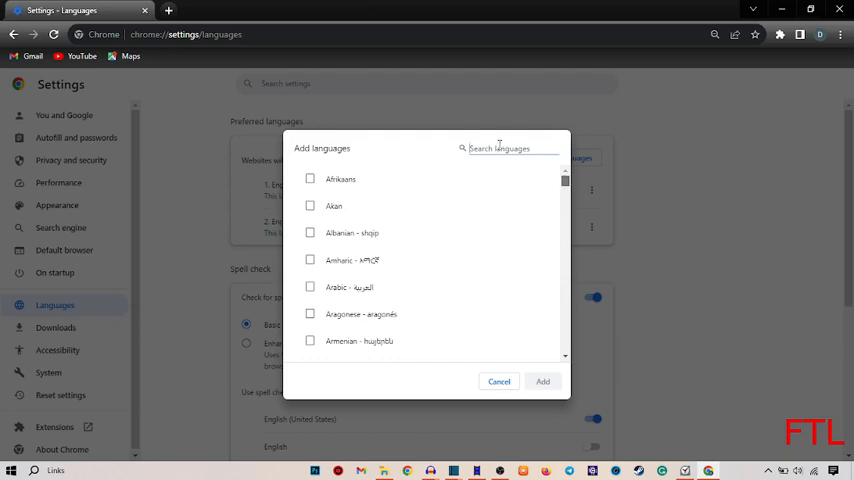
pyautogui.write('u')
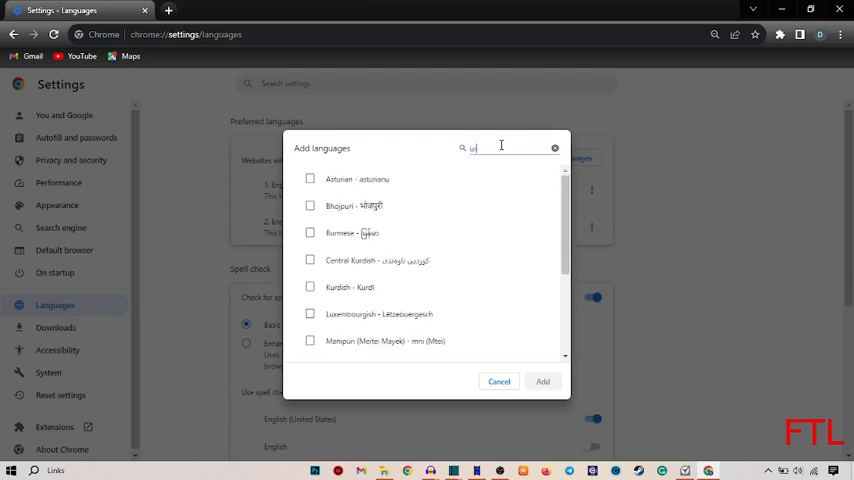
pyautogui.write('rdu')
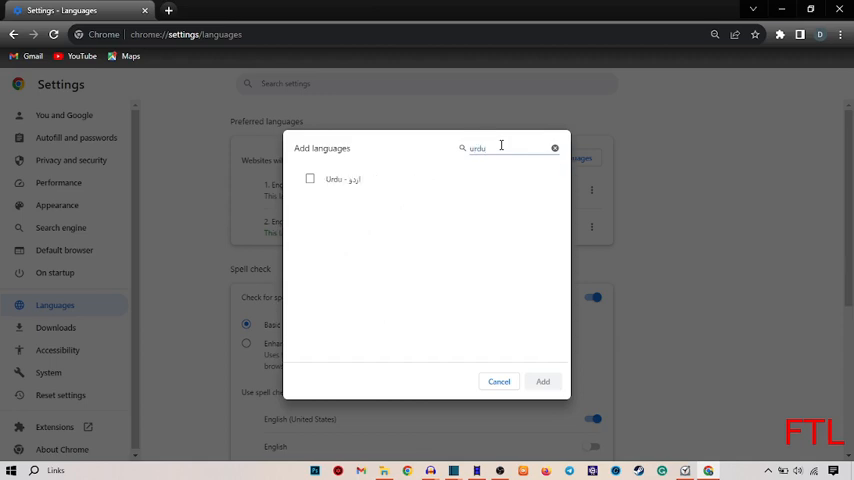
pyautogui.click(310, 180)
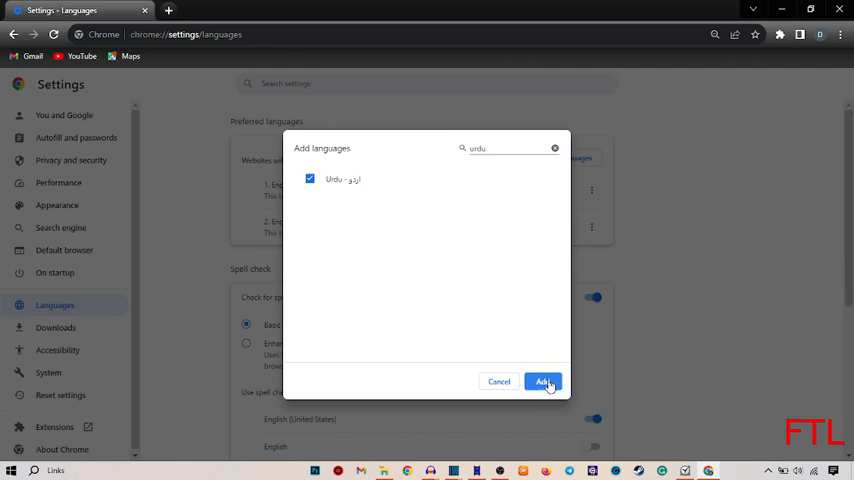
pyautogui.click(544, 380)
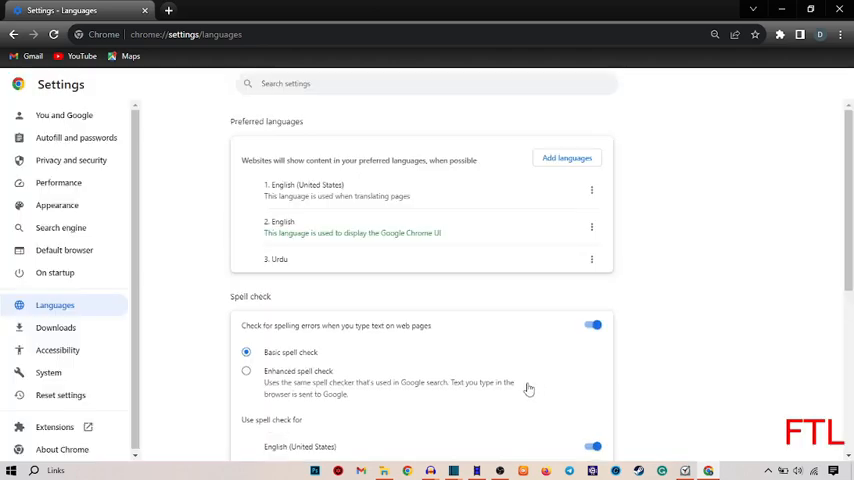
pyautogui.moveTo(478, 272)
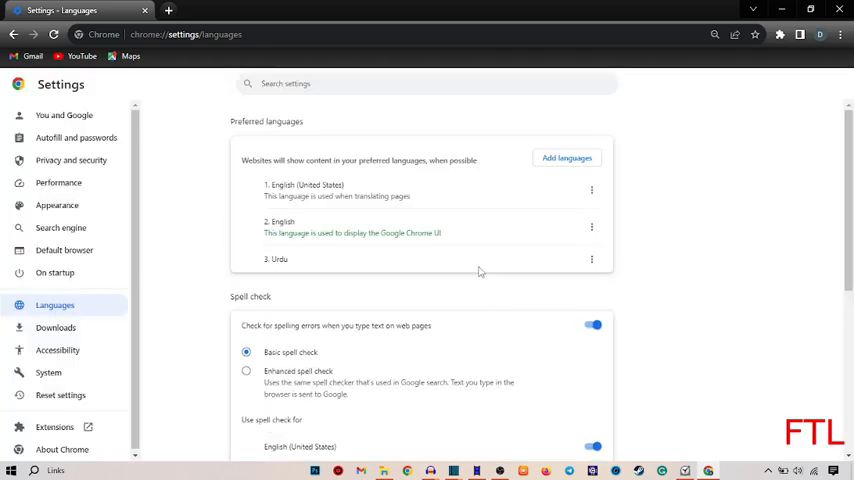
pyautogui.moveTo(420, 262)
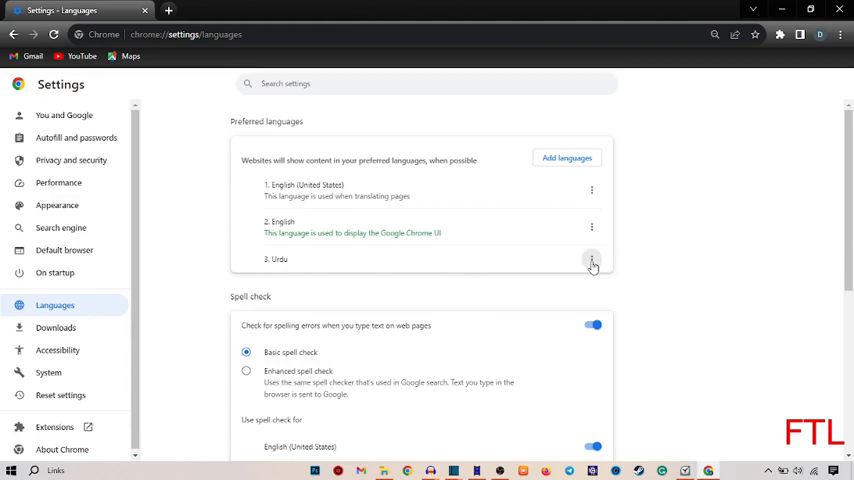
# Step: Set Urdu as Chrome's display language and relaunch the browser
pyautogui.click(592, 264)
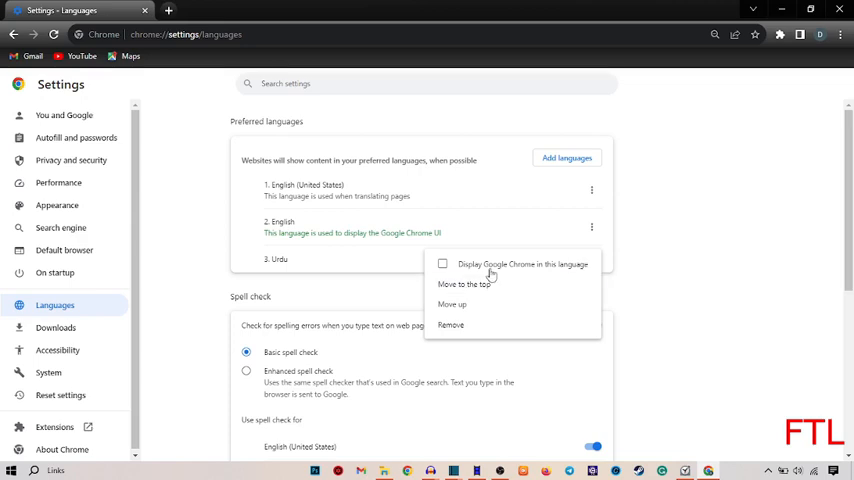
pyautogui.moveTo(462, 272)
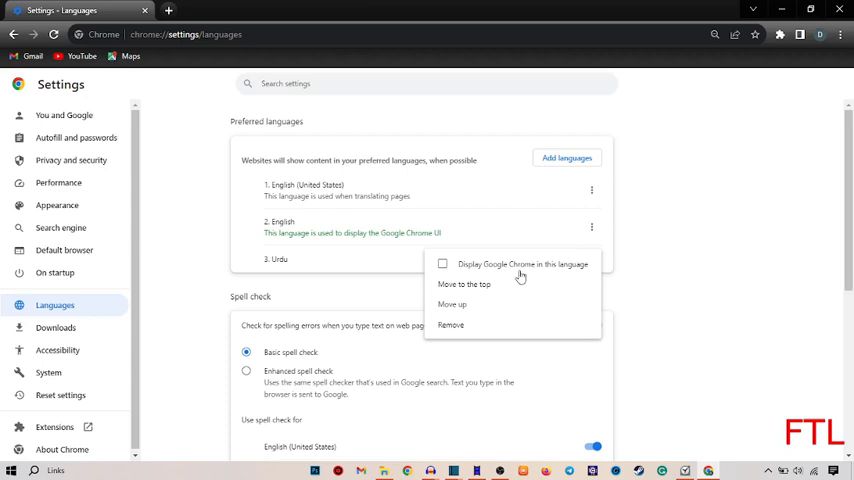
pyautogui.moveTo(446, 272)
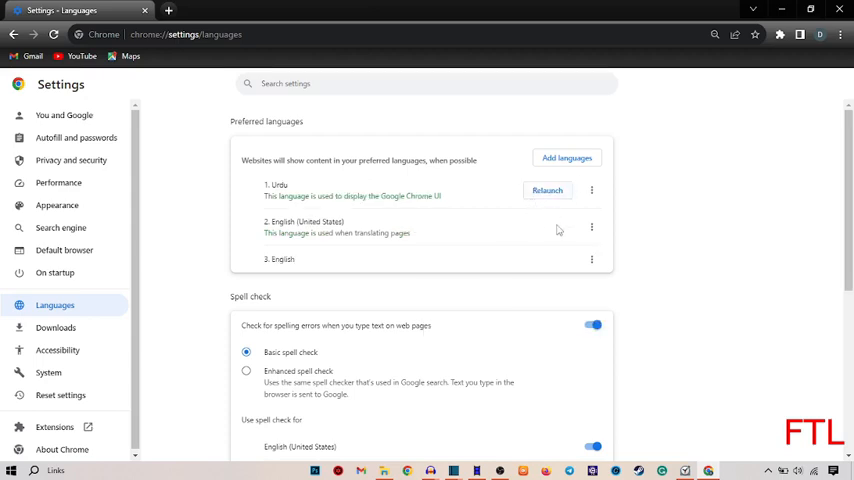
pyautogui.moveTo(546, 196)
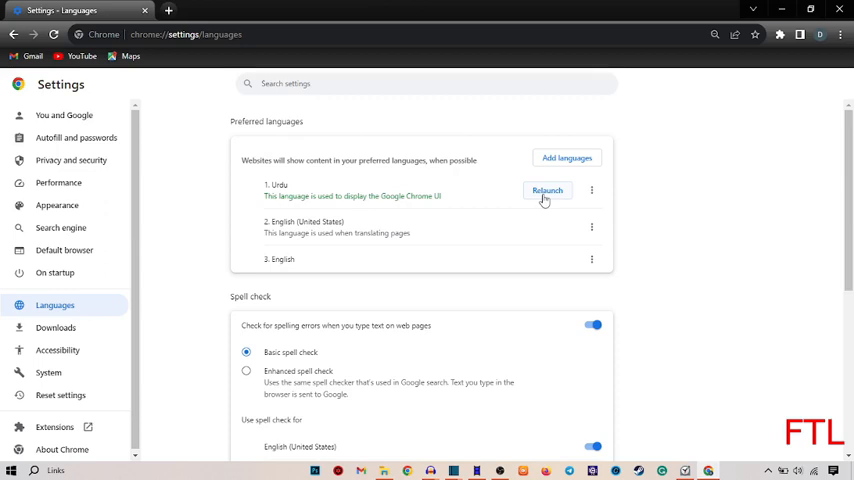
pyautogui.click(548, 190)
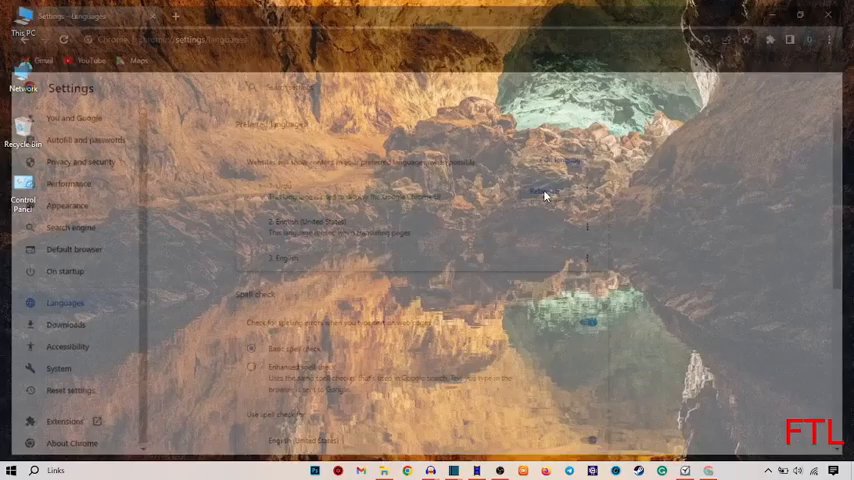
pyautogui.click(828, 16)
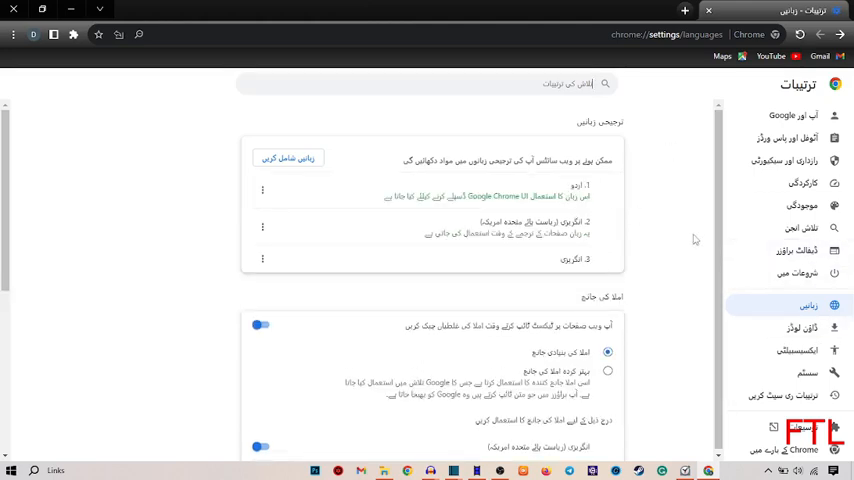
pyautogui.moveTo(572, 260)
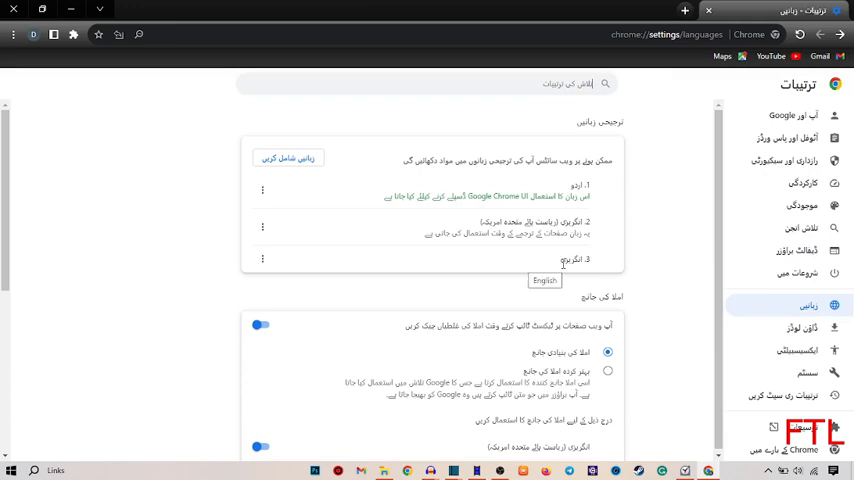
pyautogui.moveTo(372, 292)
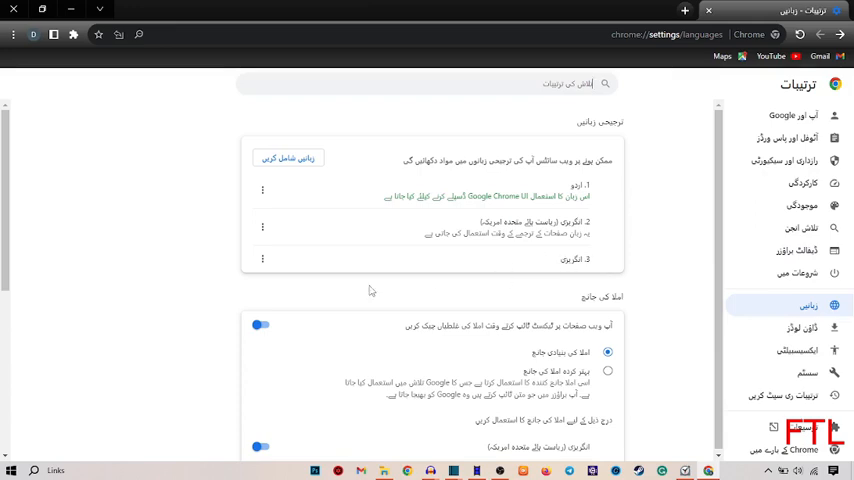
pyautogui.moveTo(352, 272)
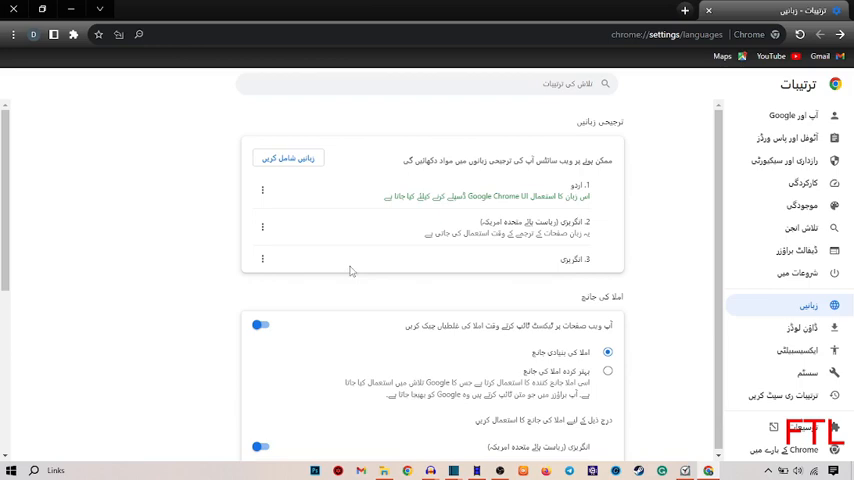
# Step: Open the English entry's options to make it the display language again
pyautogui.click(262, 258)
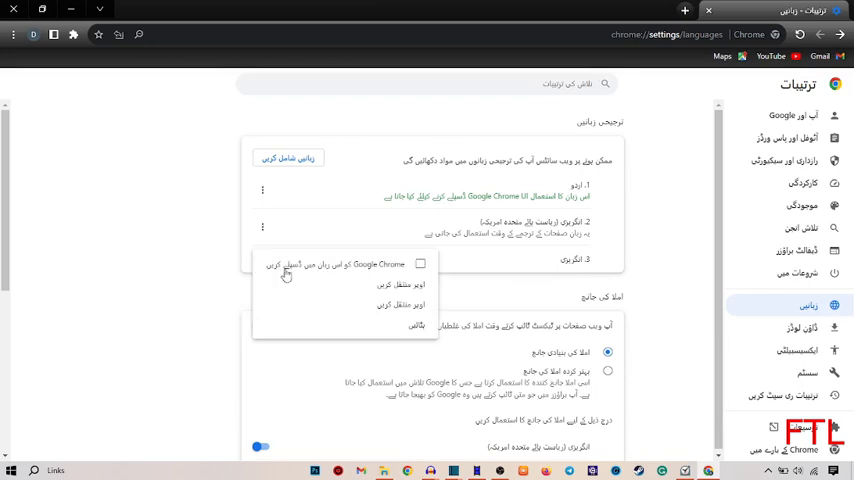
pyautogui.moveTo(408, 272)
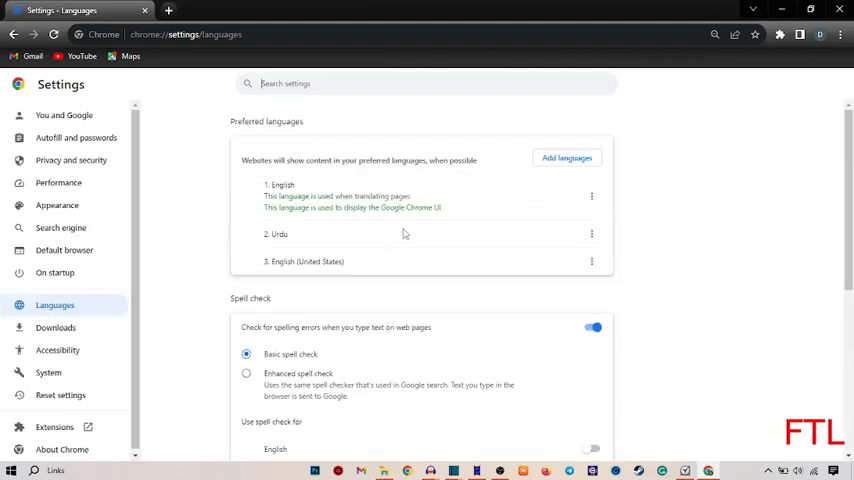
pyautogui.moveTo(172, 282)
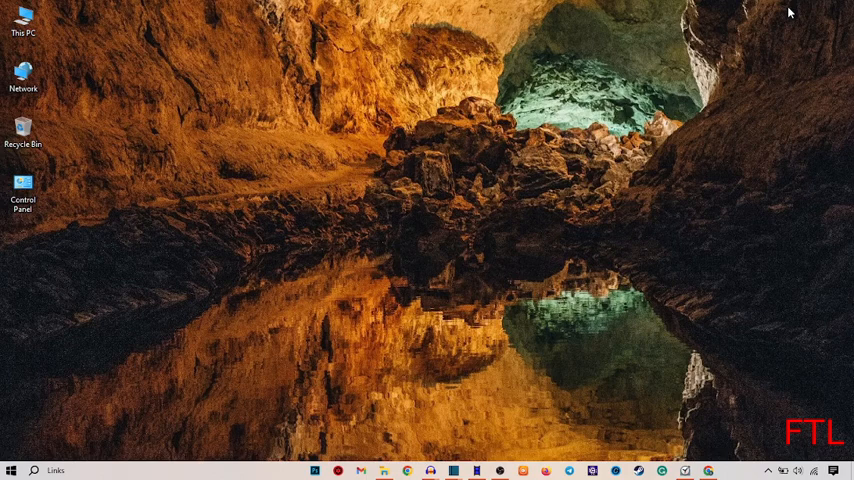
pyautogui.moveTo(736, 136)
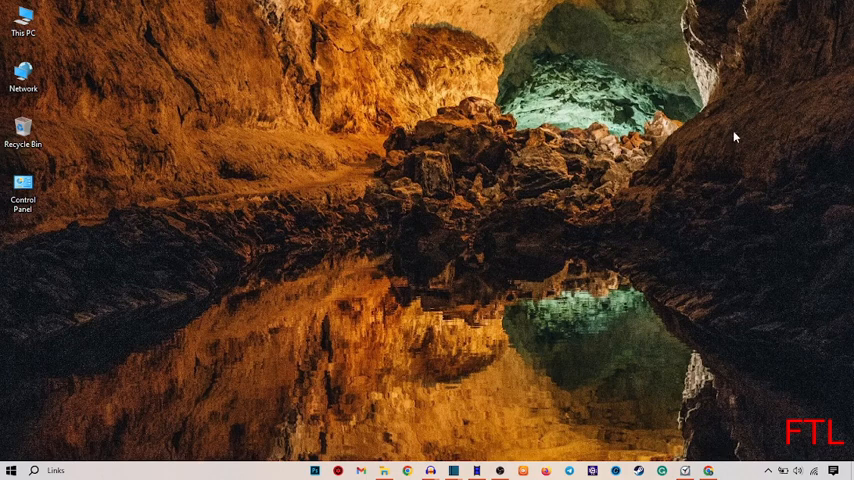